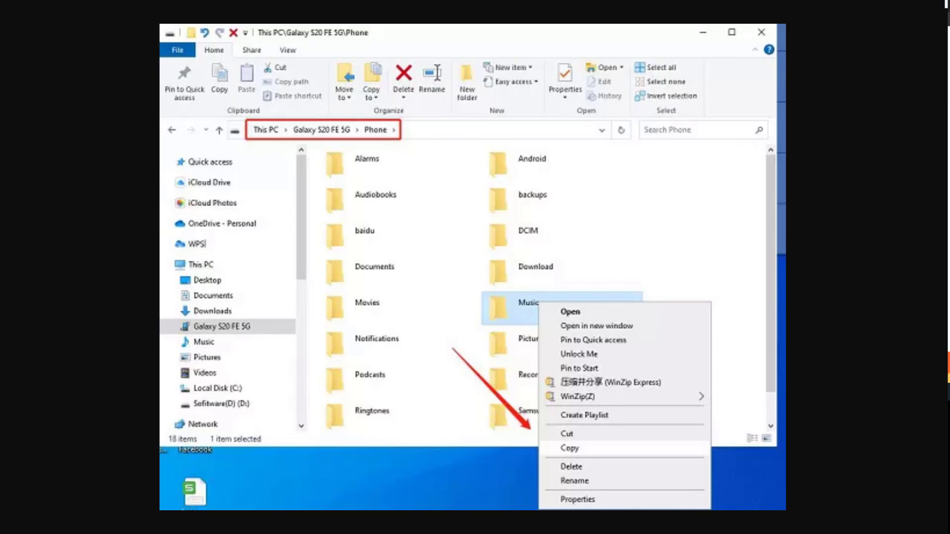
mouse_move(759, 162)
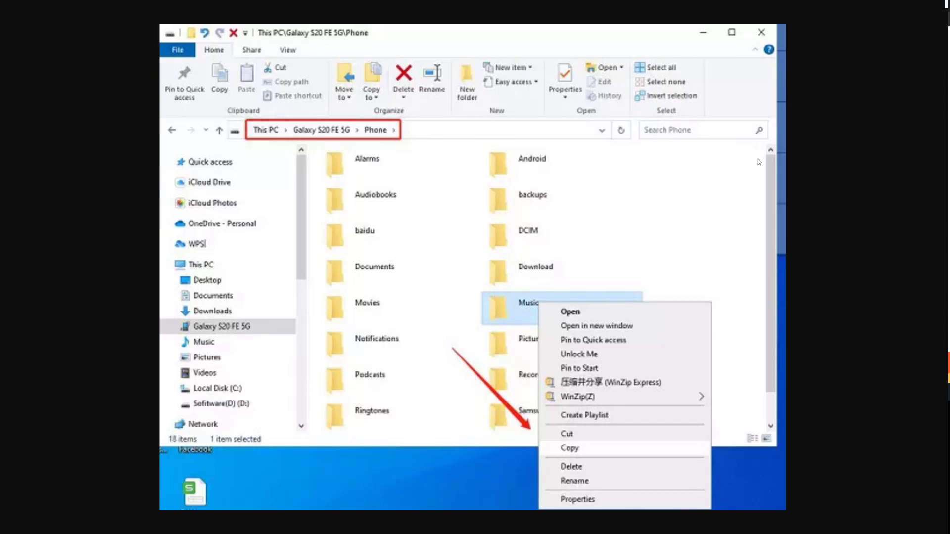
mouse_move(789, 176)
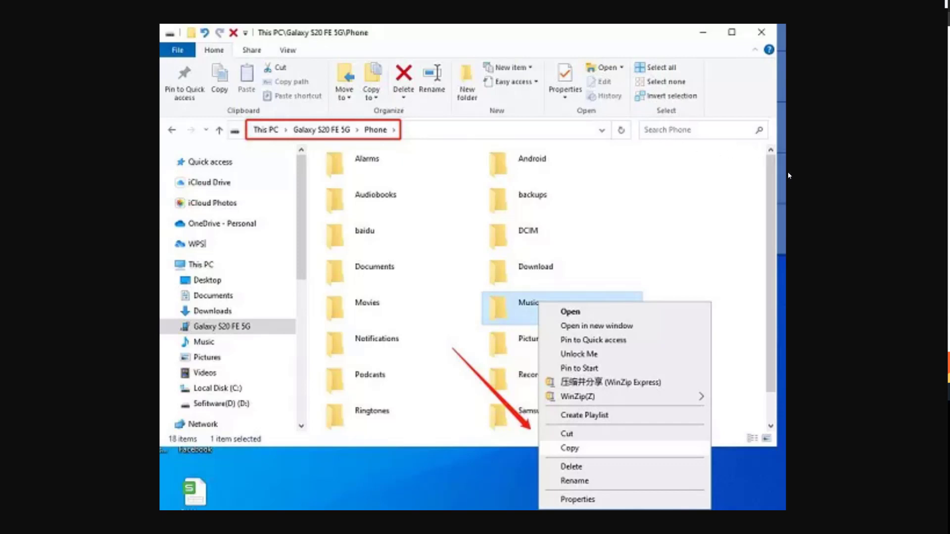
mouse_move(199, 170)
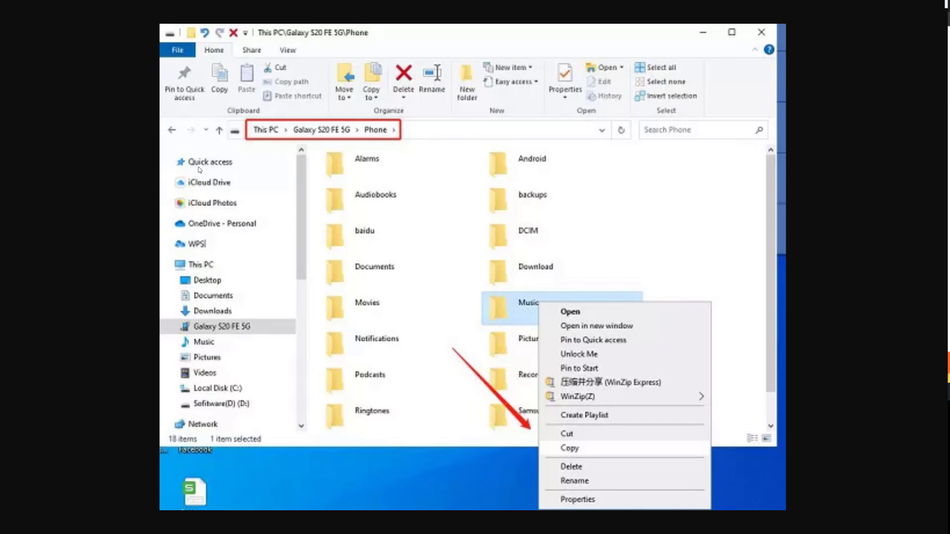
mouse_move(351, 132)
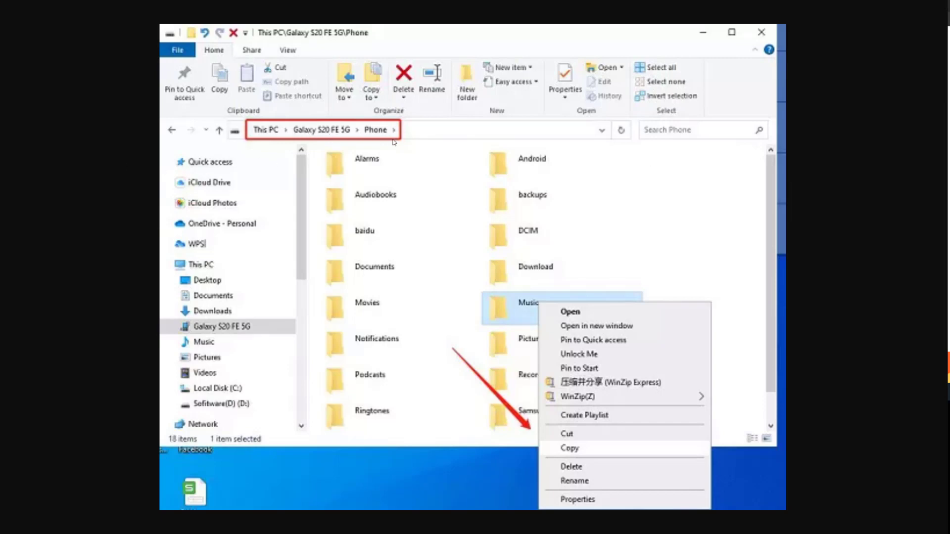
mouse_move(453, 262)
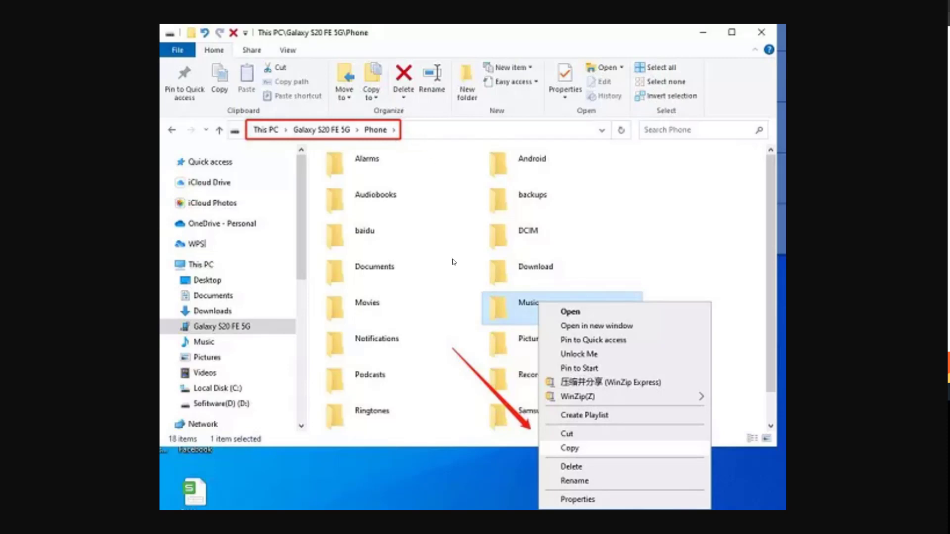
mouse_move(599, 325)
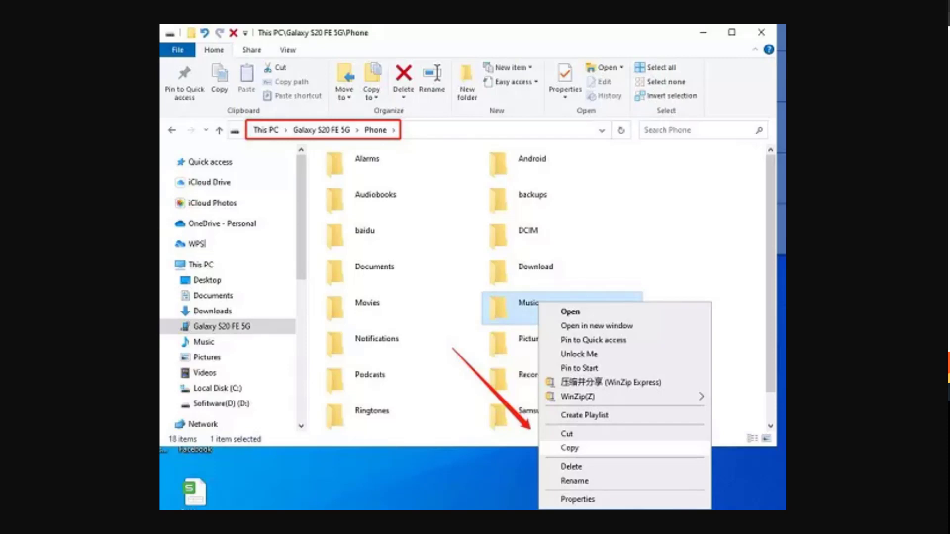
mouse_move(713, 208)
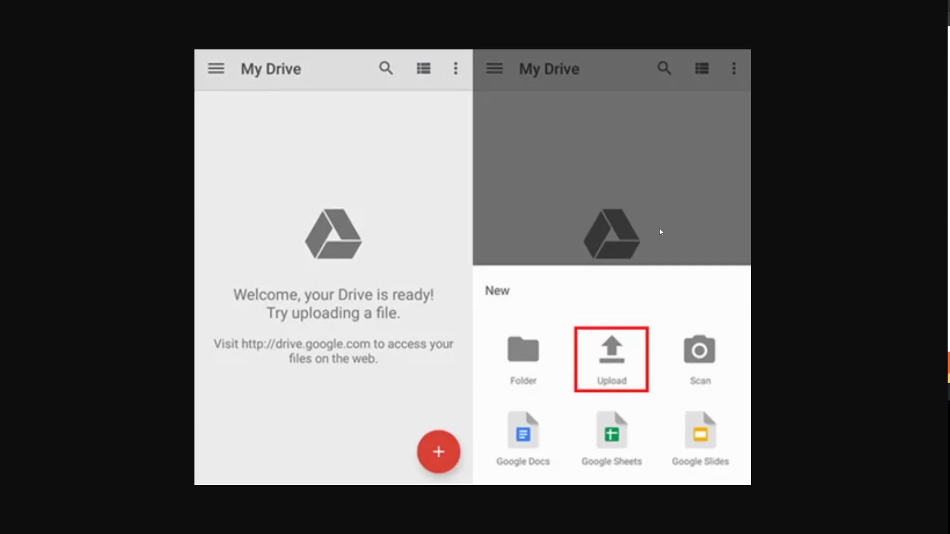
mouse_move(828, 217)
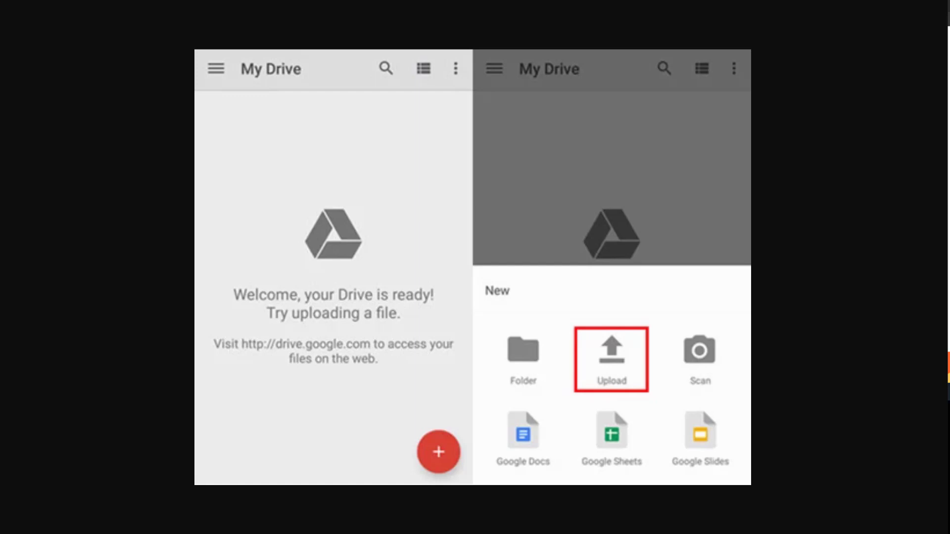
mouse_move(355, 329)
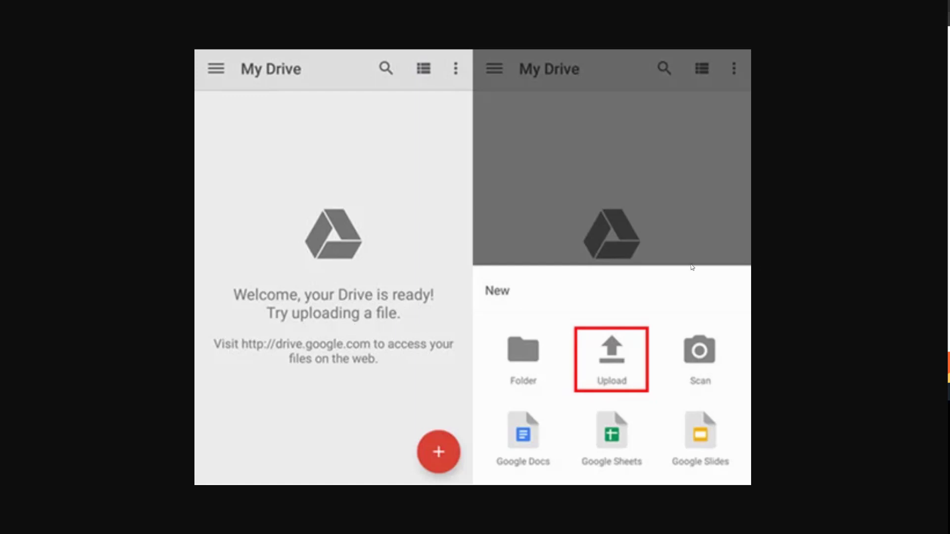
mouse_move(843, 209)
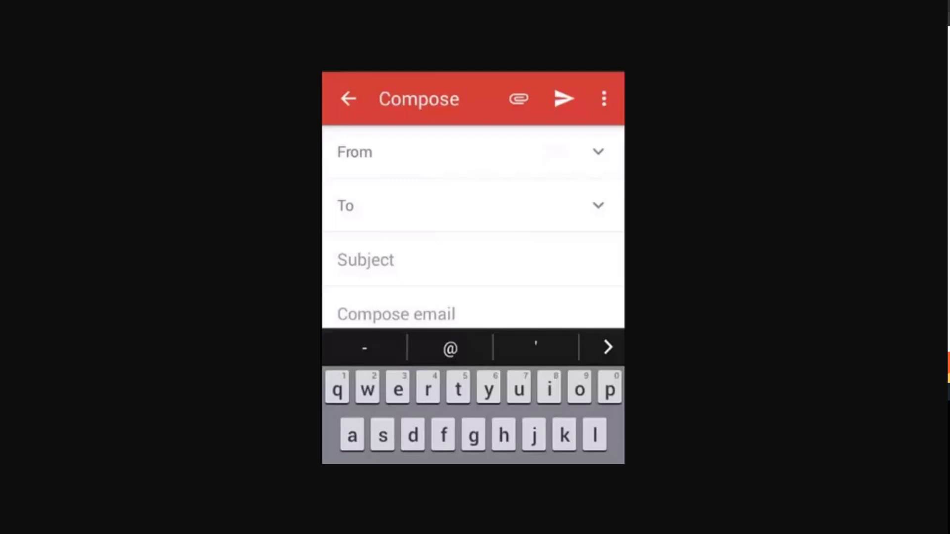
mouse_move(840, 213)
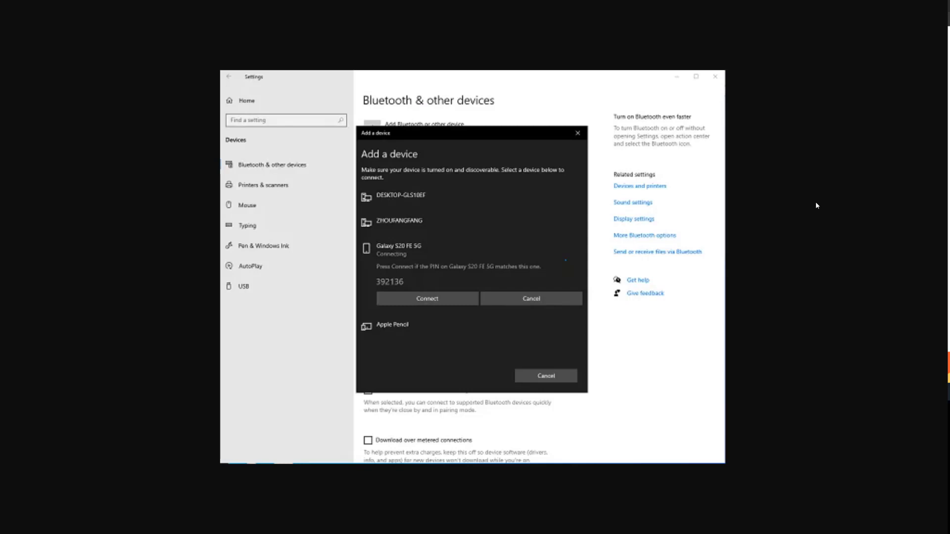
mouse_move(840, 214)
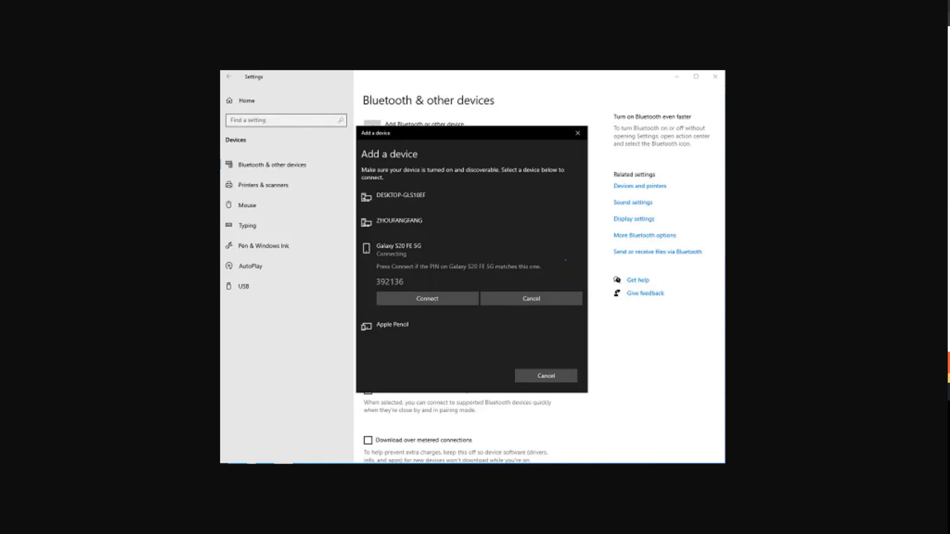
mouse_move(843, 166)
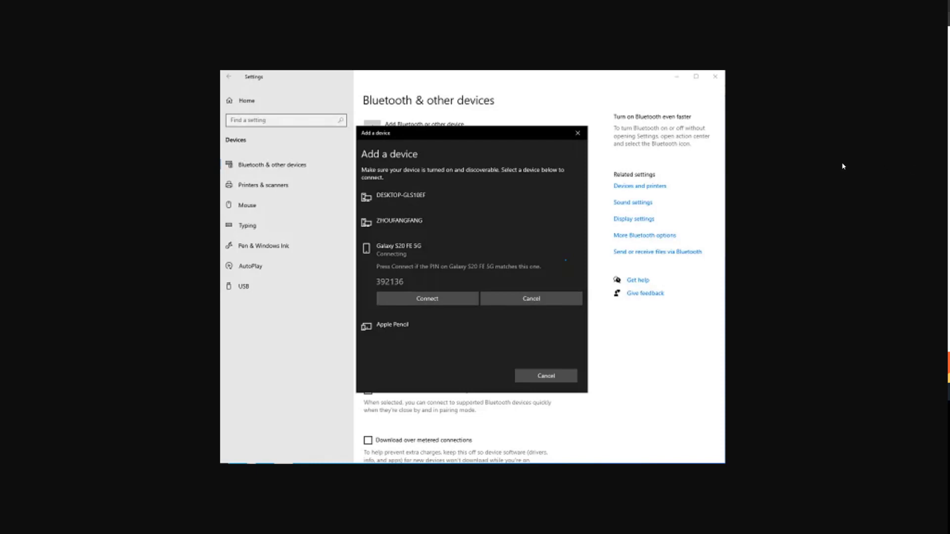
mouse_move(459, 212)
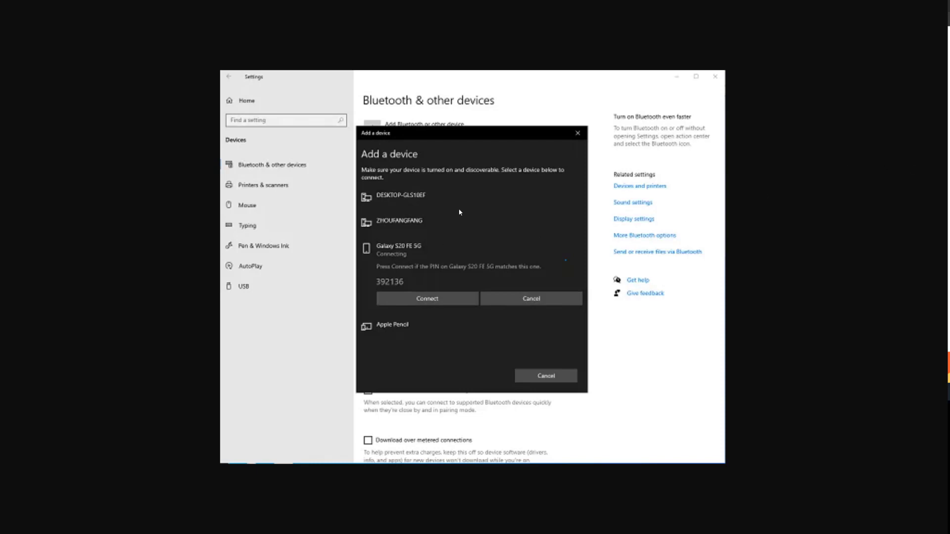
click(657, 252)
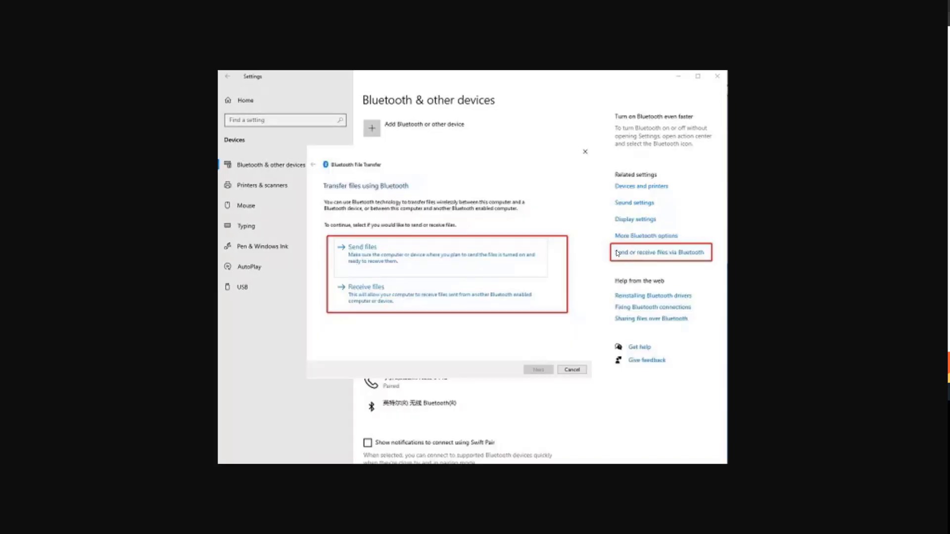
mouse_move(685, 258)
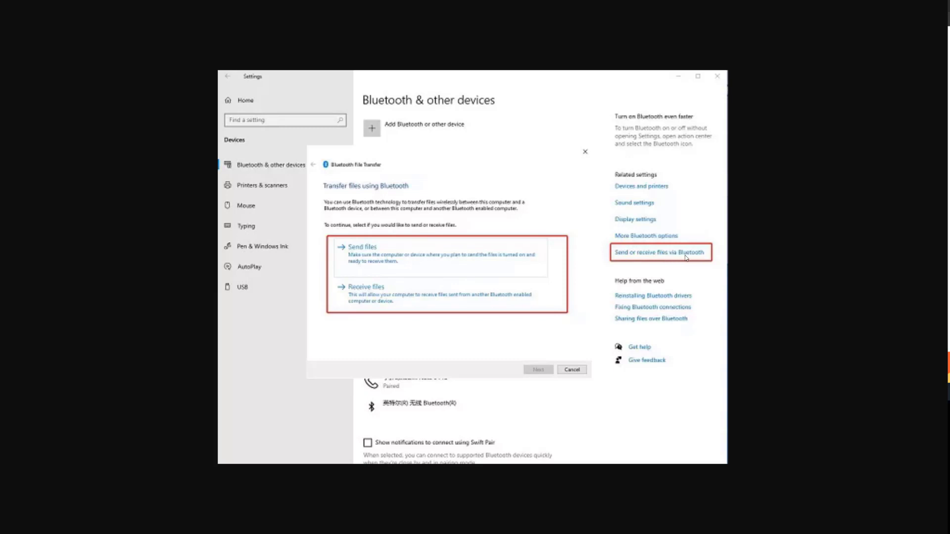
mouse_move(380, 222)
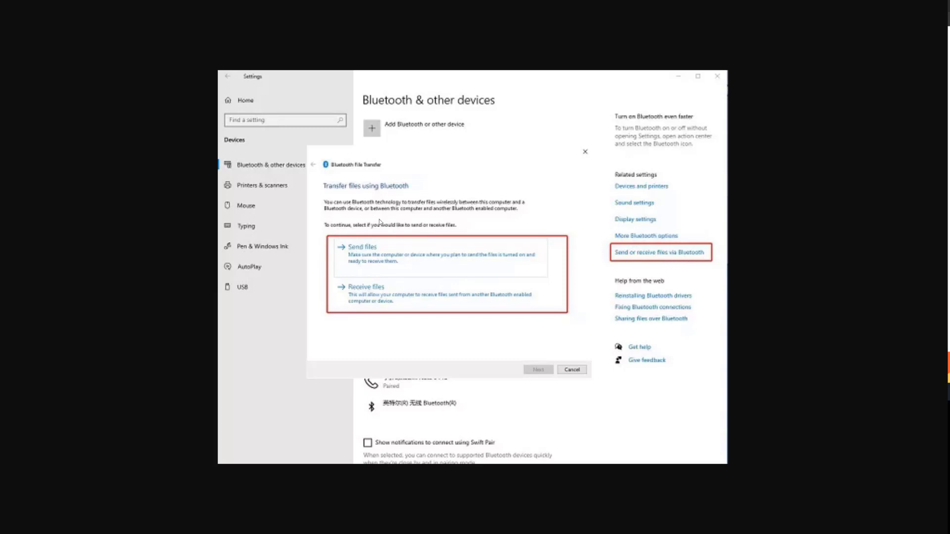
mouse_move(451, 291)
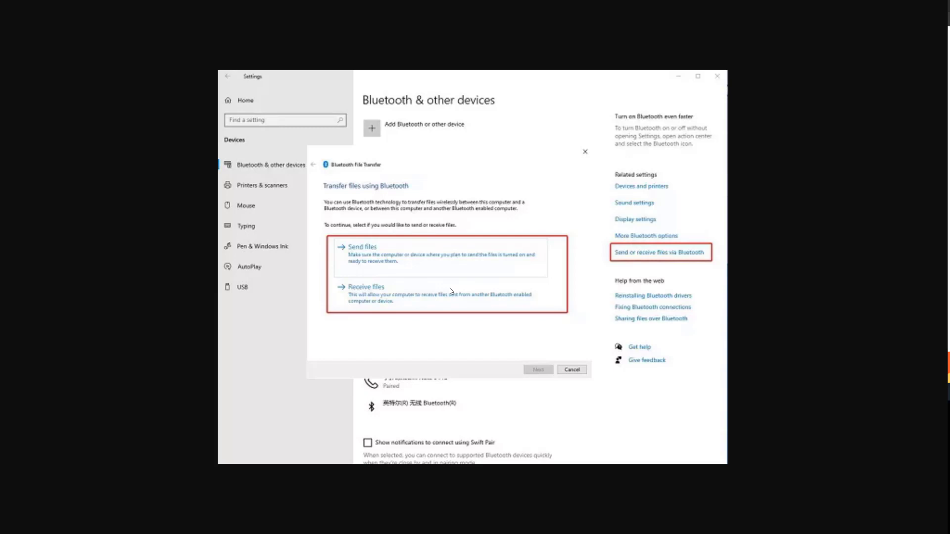
mouse_move(429, 306)
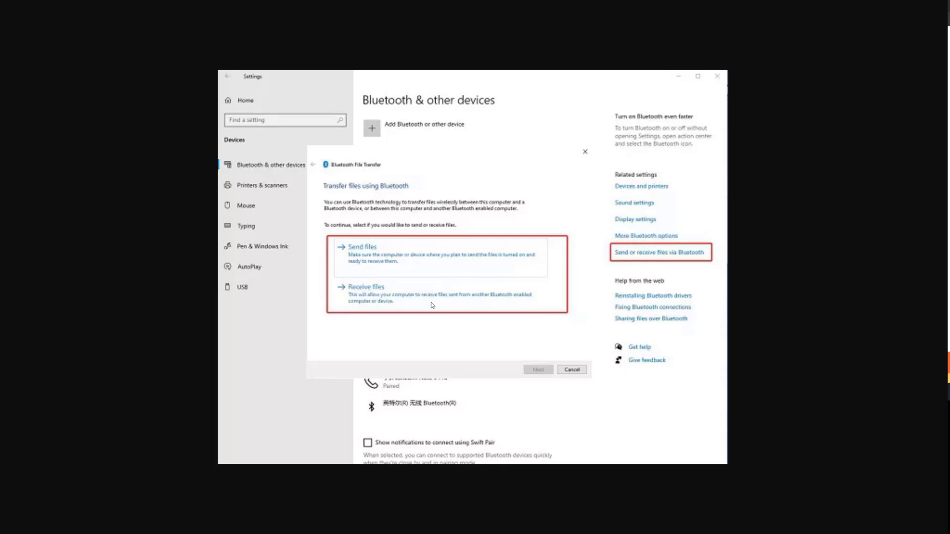
mouse_move(721, 233)
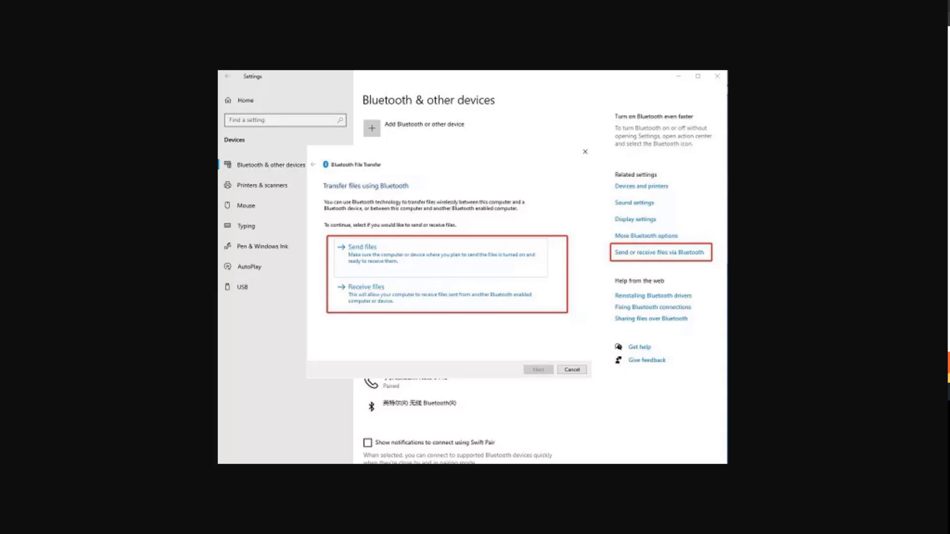
mouse_move(530, 193)
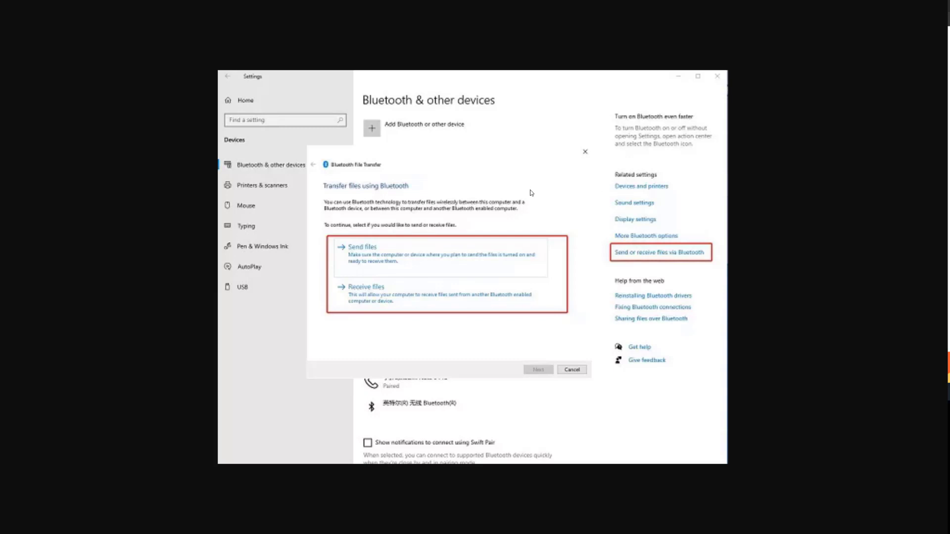
mouse_move(552, 162)
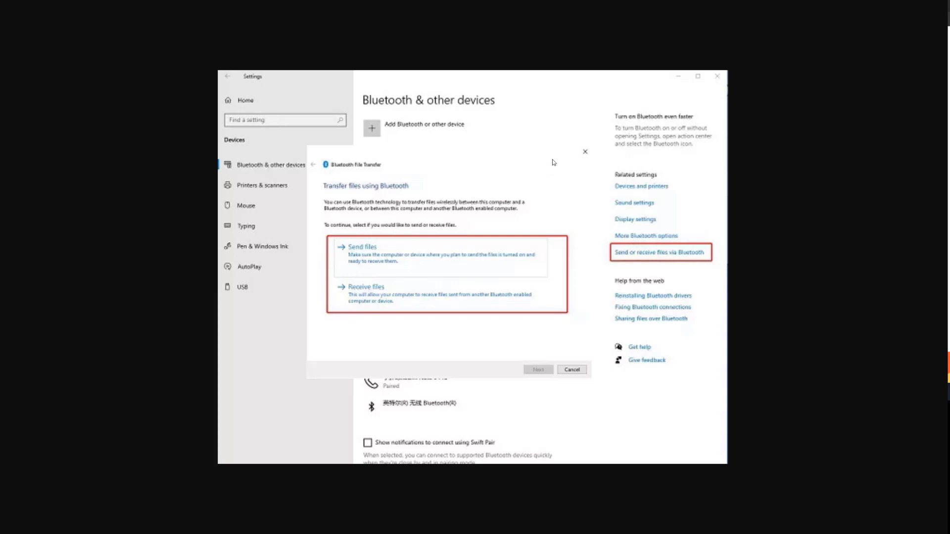